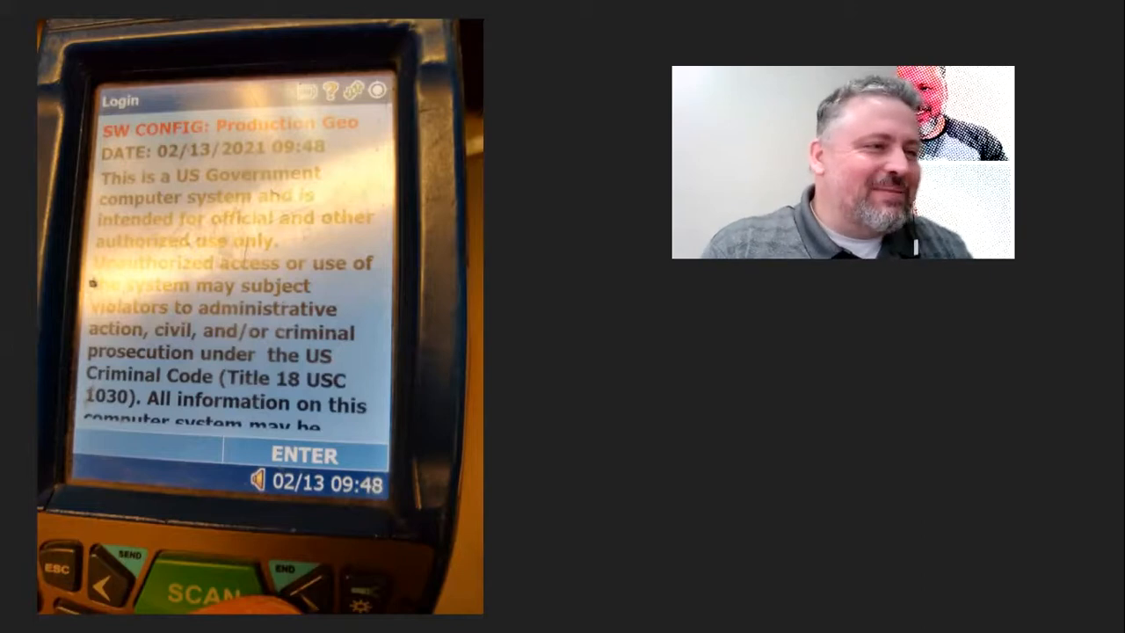
{"action": "left_click", "coordinate": [303, 454]}
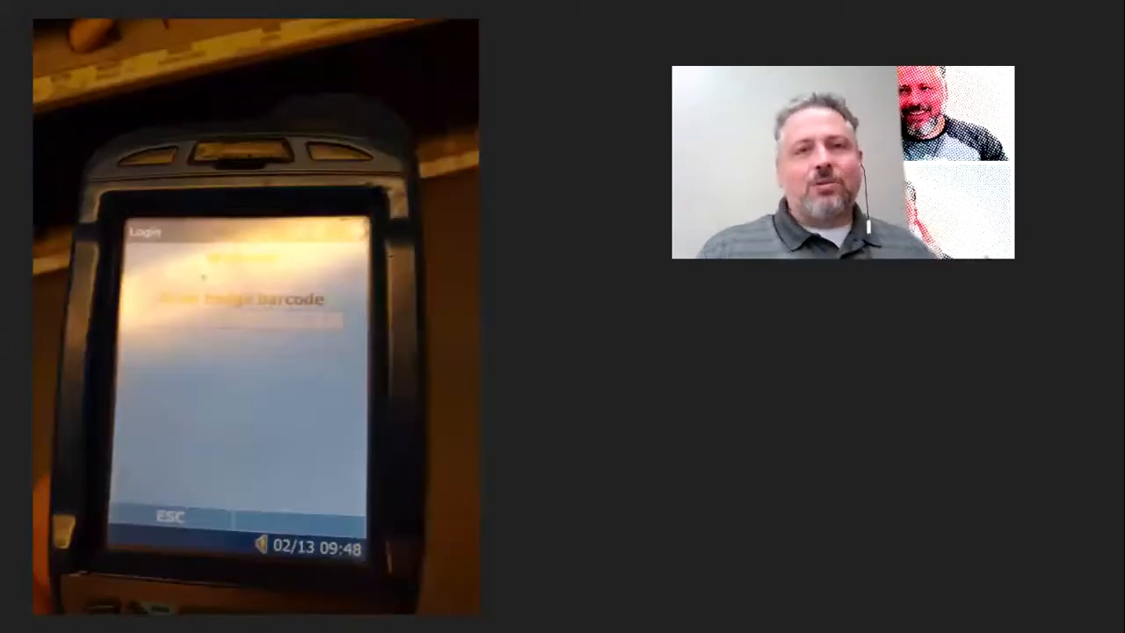